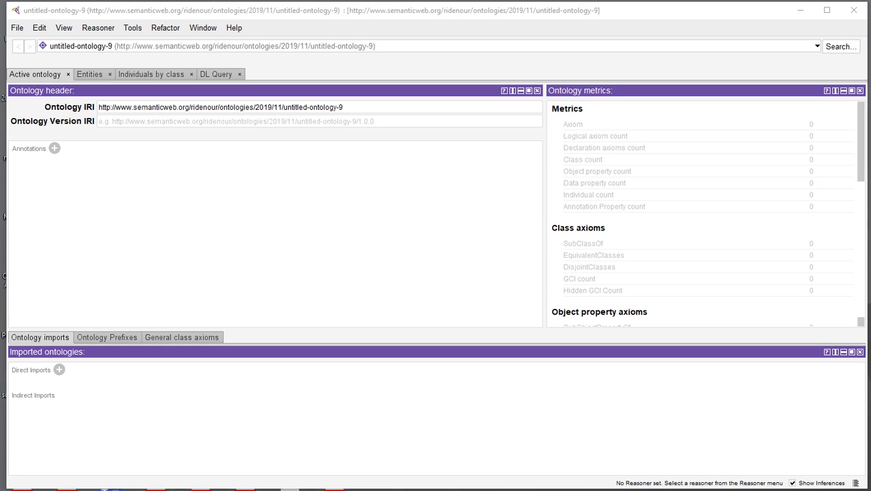
Step: Bring up the File menu from the empty untitled ontology window
left_click(409, 47)
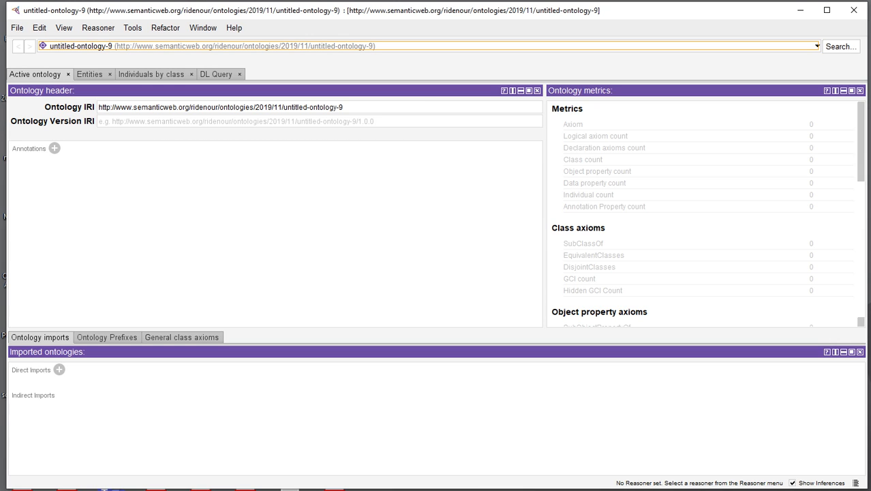
left_click(16, 27)
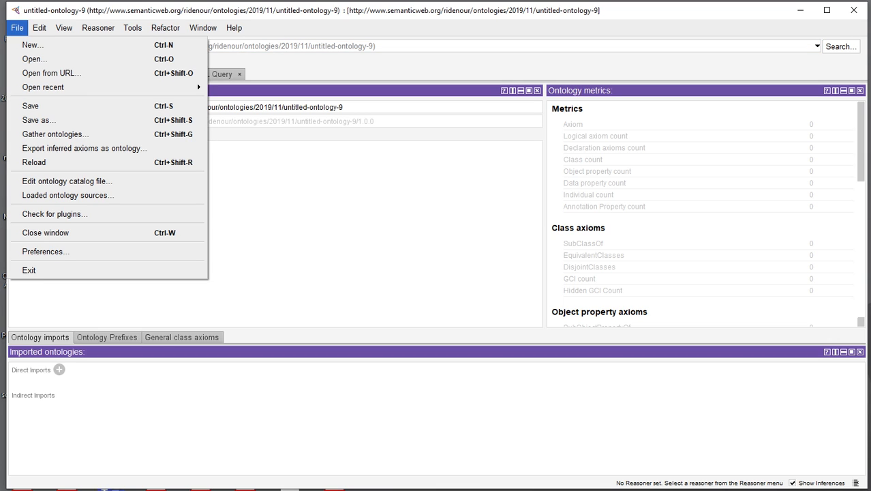
mouse_move(33, 162)
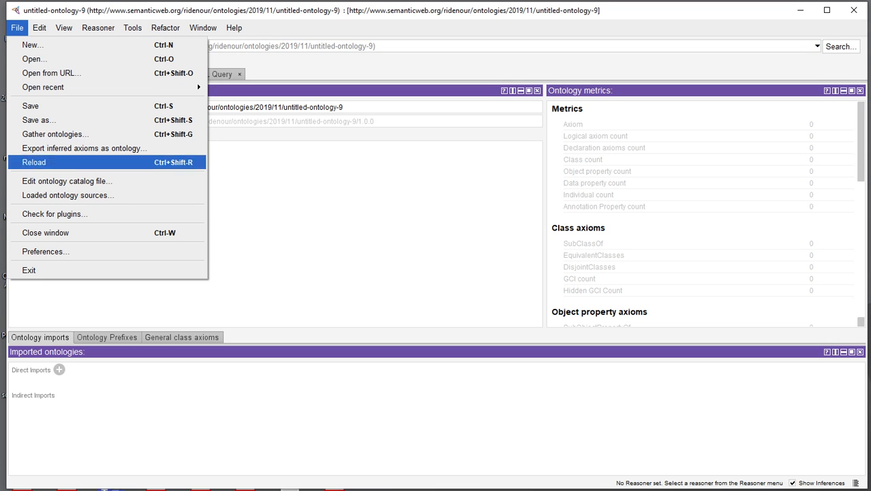
mouse_move(45, 232)
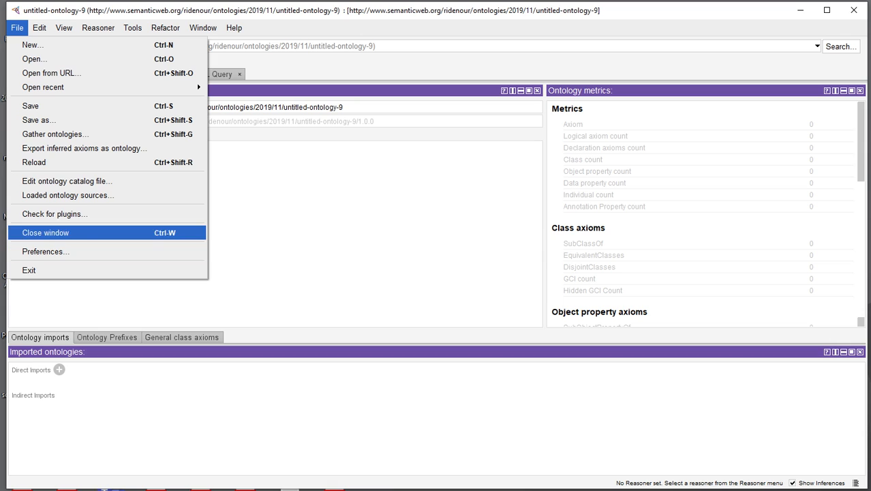
mouse_move(52, 73)
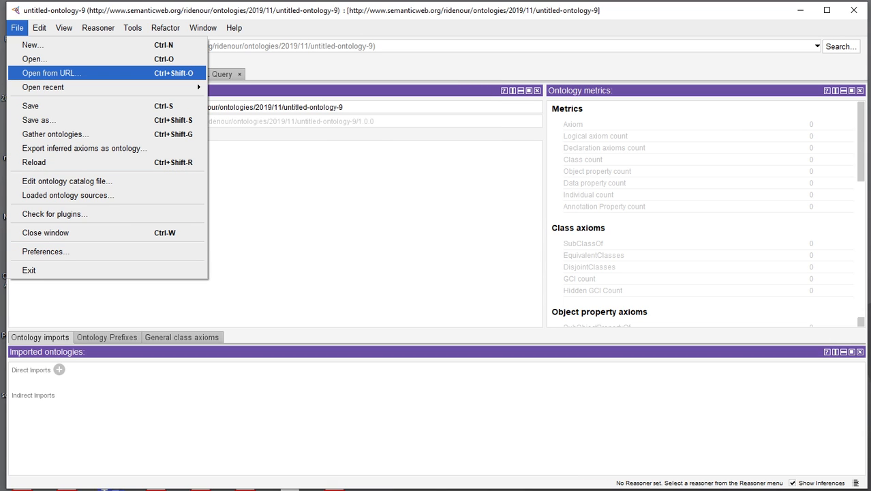
mouse_move(52, 74)
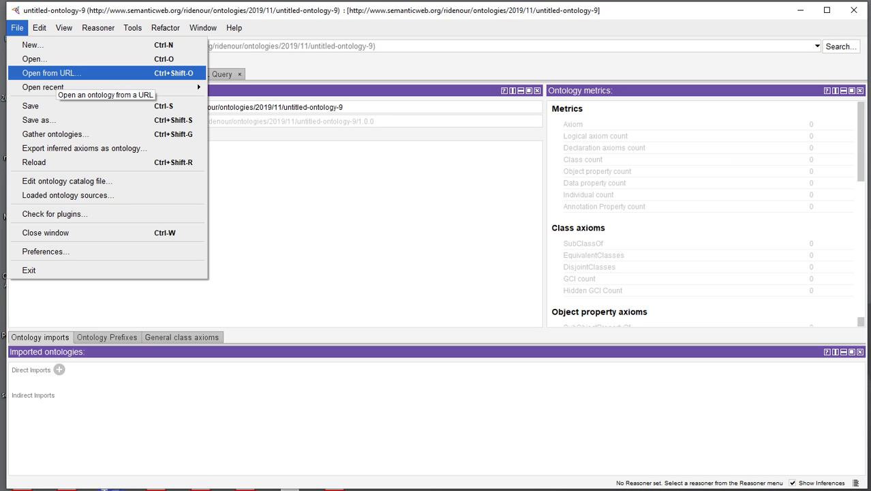
mouse_move(52, 74)
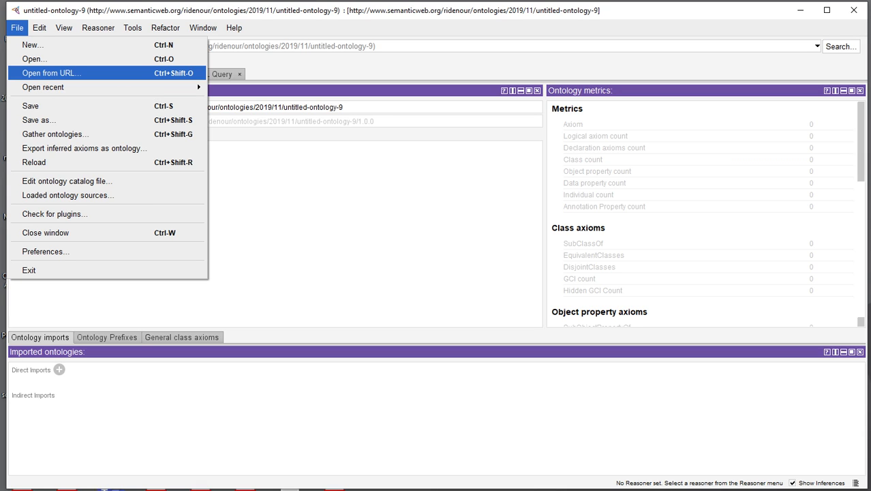
left_click(52, 74)
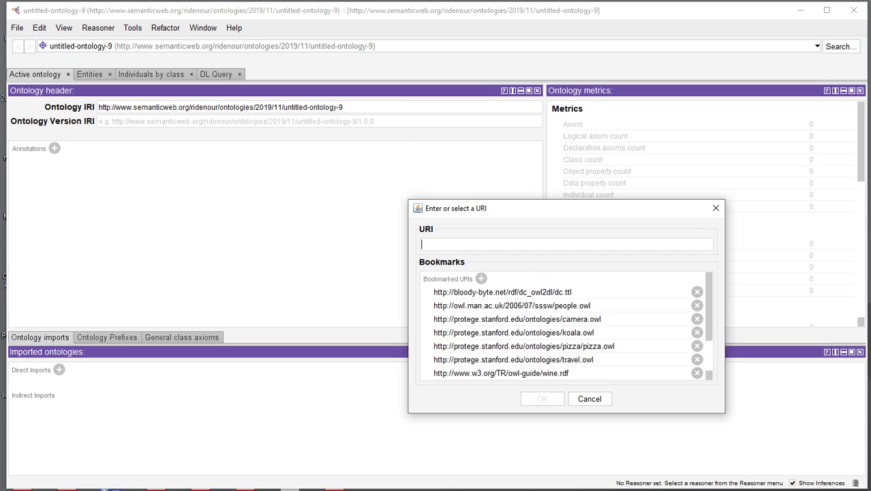
type("https://ridenour.uwmsois.com/315-002pets-1-1a.owl")
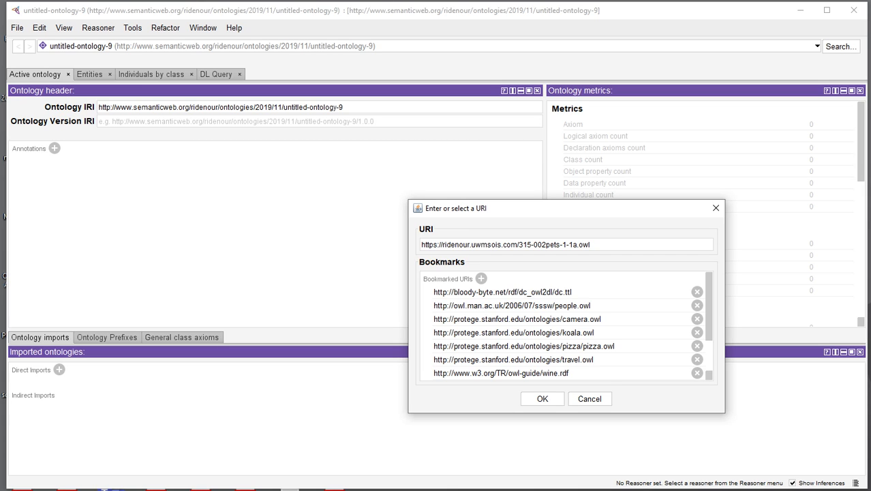
left_click(542, 398)
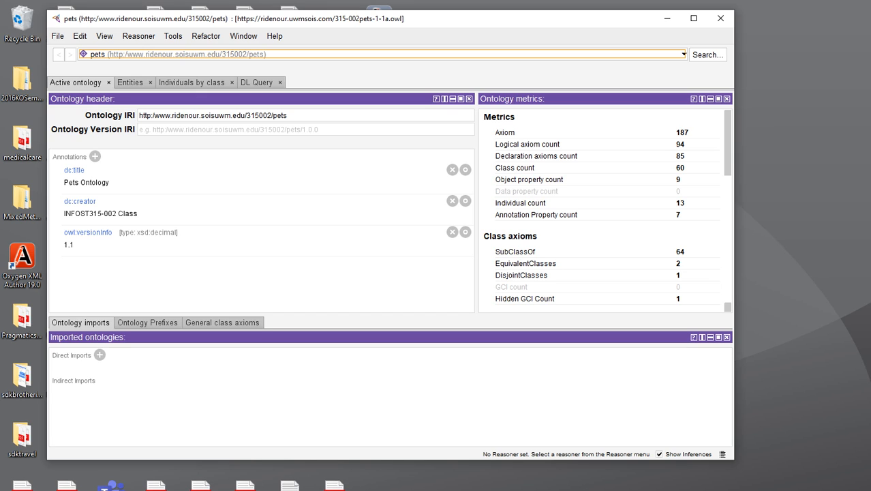
Step: Expand owl:Thing in the Entities class hierarchy to list Altered, Animal, Gender, Needs and Owner
left_click(131, 82)
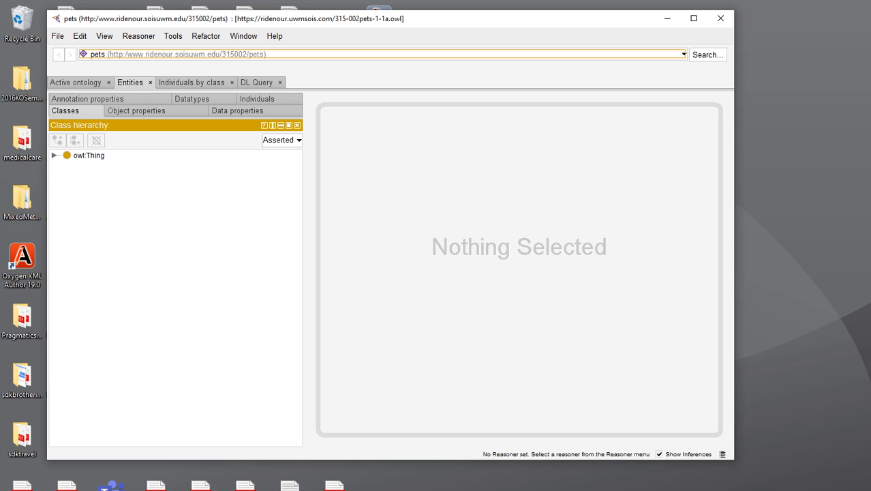
left_click(55, 155)
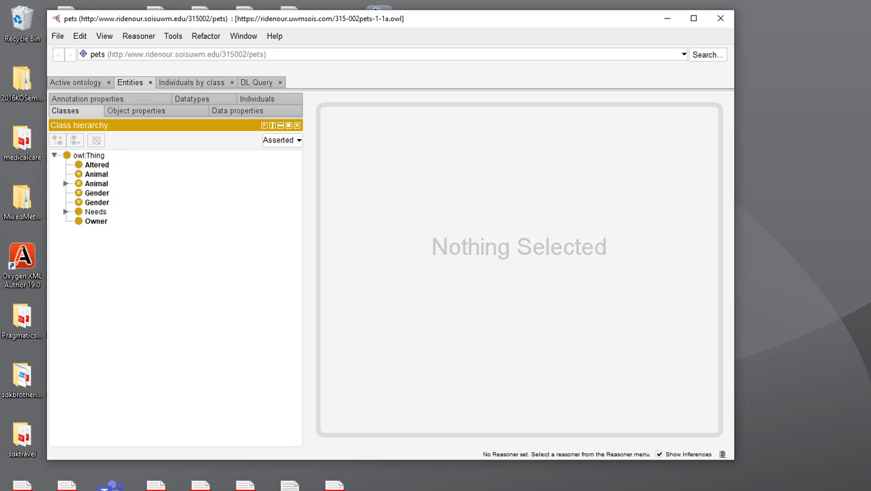
Step: Select hasAltered under owl:topObjectProperty, showing domain Animal and range Gender
left_click(137, 111)
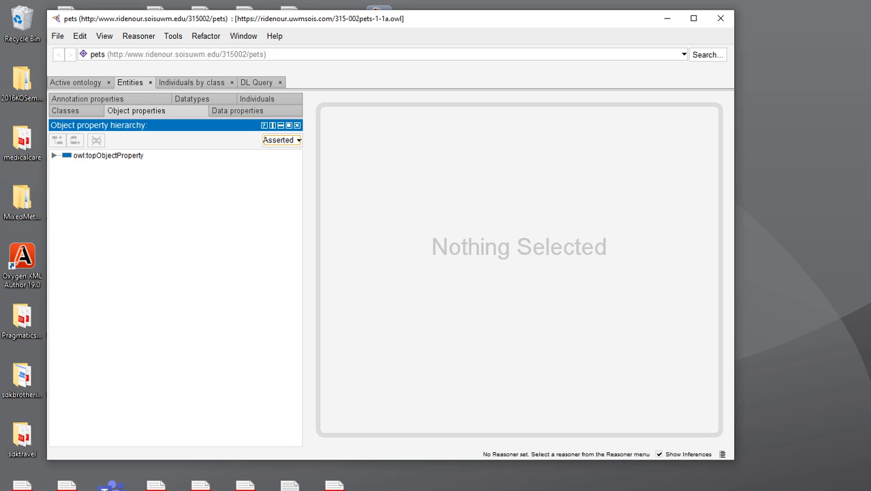
left_click(55, 156)
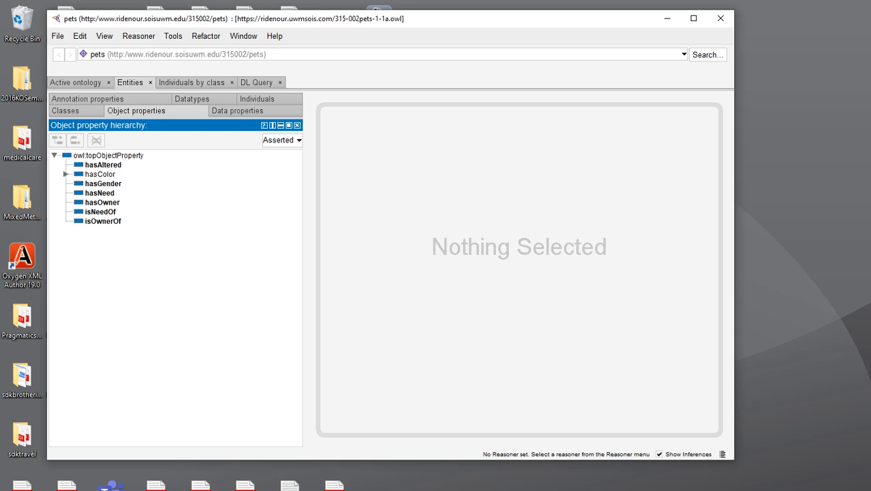
left_click(103, 164)
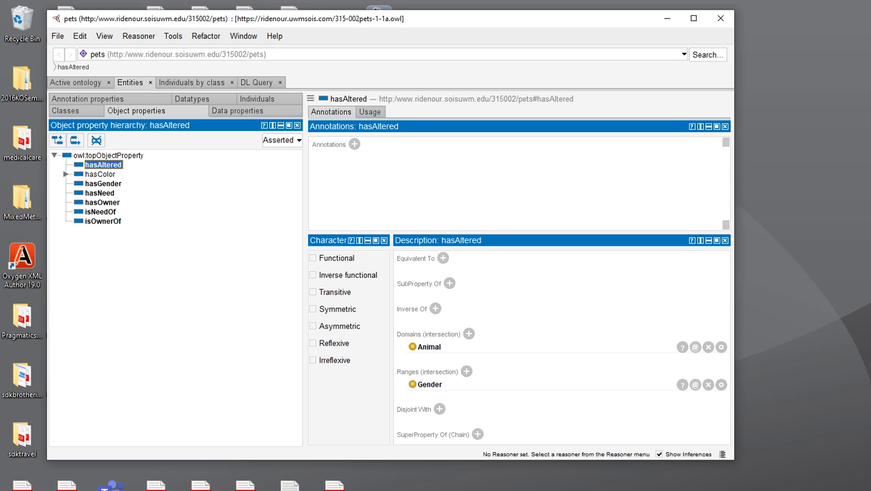
left_click(66, 110)
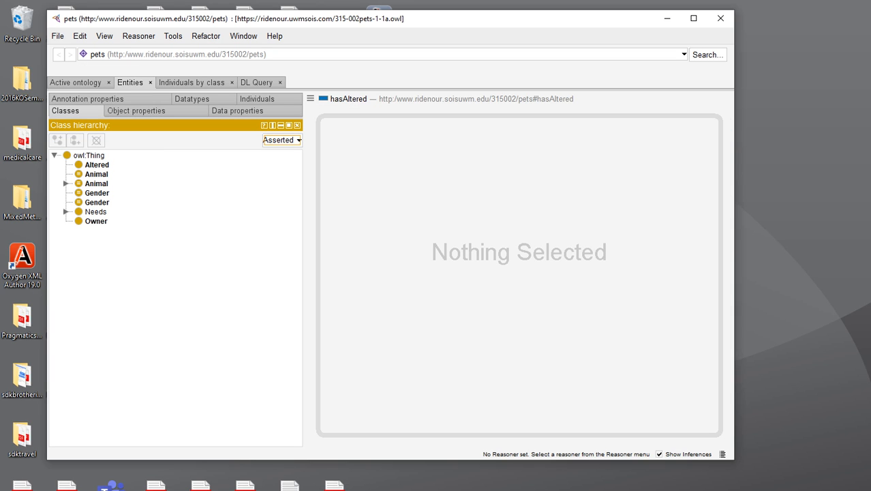
left_click(136, 110)
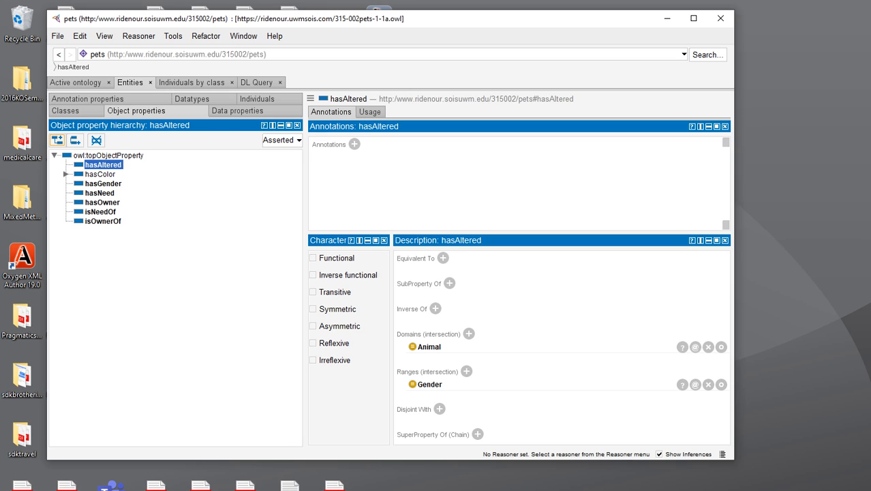